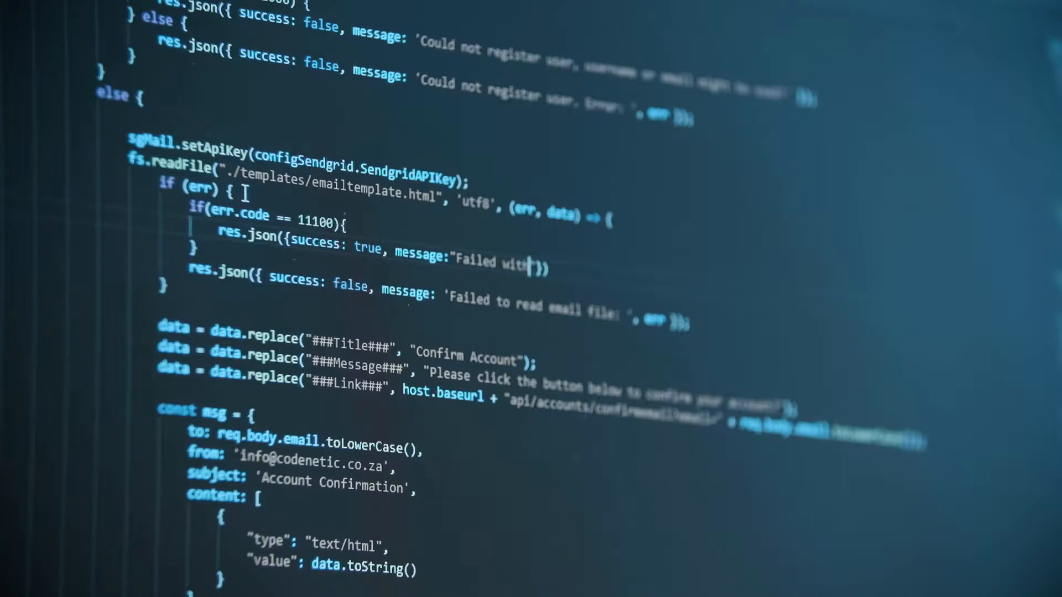
Bring up the Udemy page for Go: The Complete Developer's Guide (Golang)
text(error)
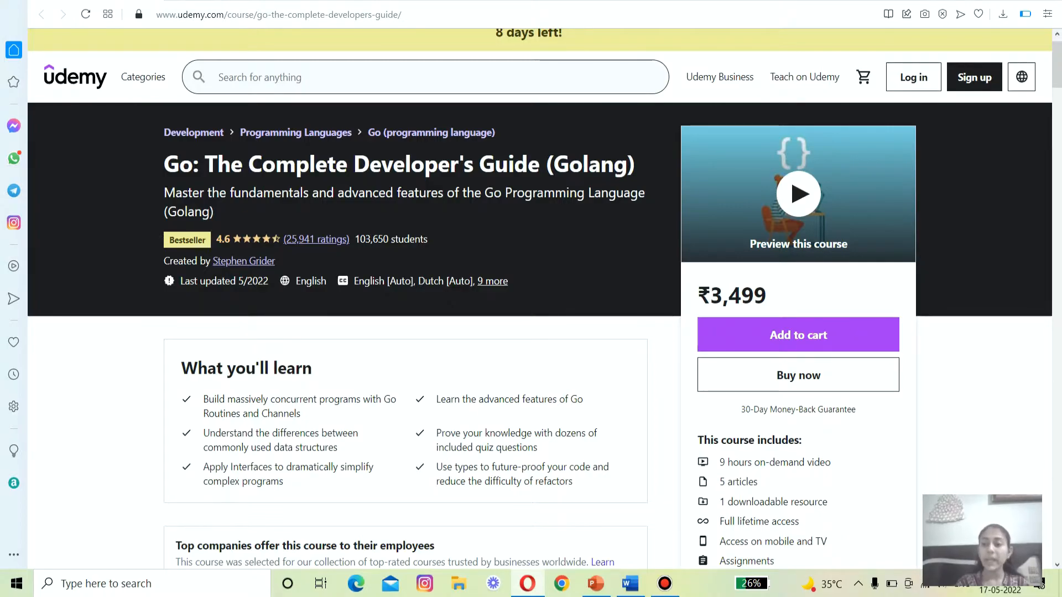
Scroll the Udemy course page before heading to Coursera's Google Go Specialization
scroll(down, 3)
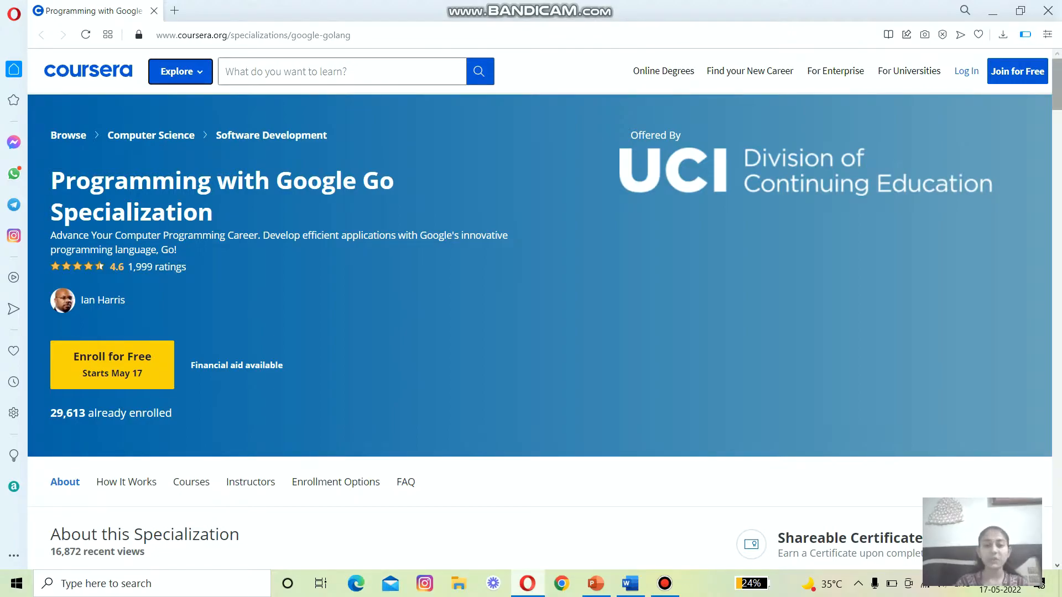
Scroll to the 'There are 3 Courses in this Specialization' section on Coursera
scroll(down, 3)
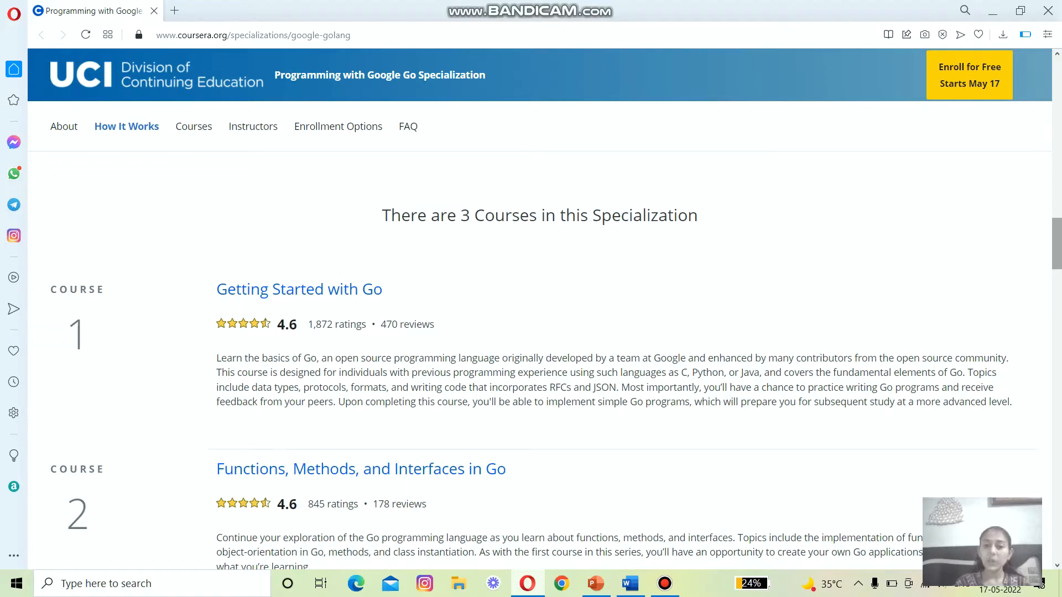
Scroll through Courses 1–3, ending at Concurrency in Go and the Instructor section
scroll(down, 3)
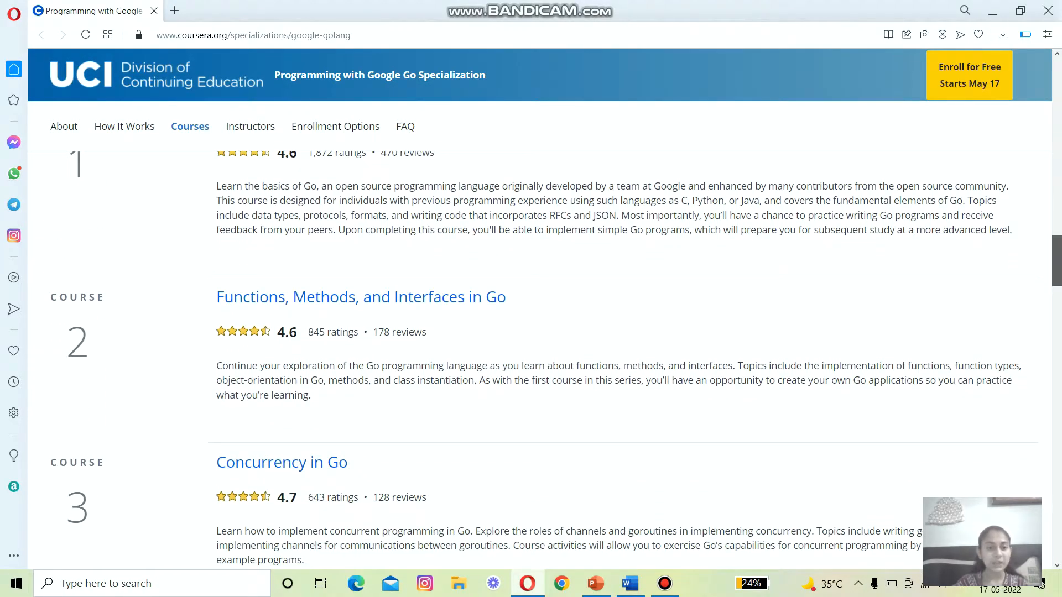
scroll(down, 3)
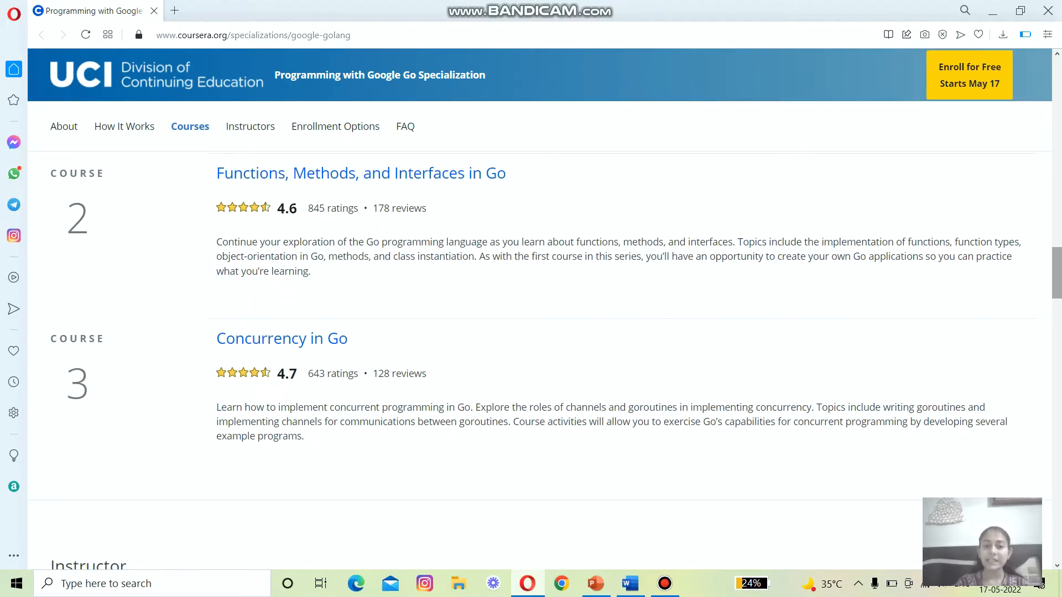
scroll(down, 3)
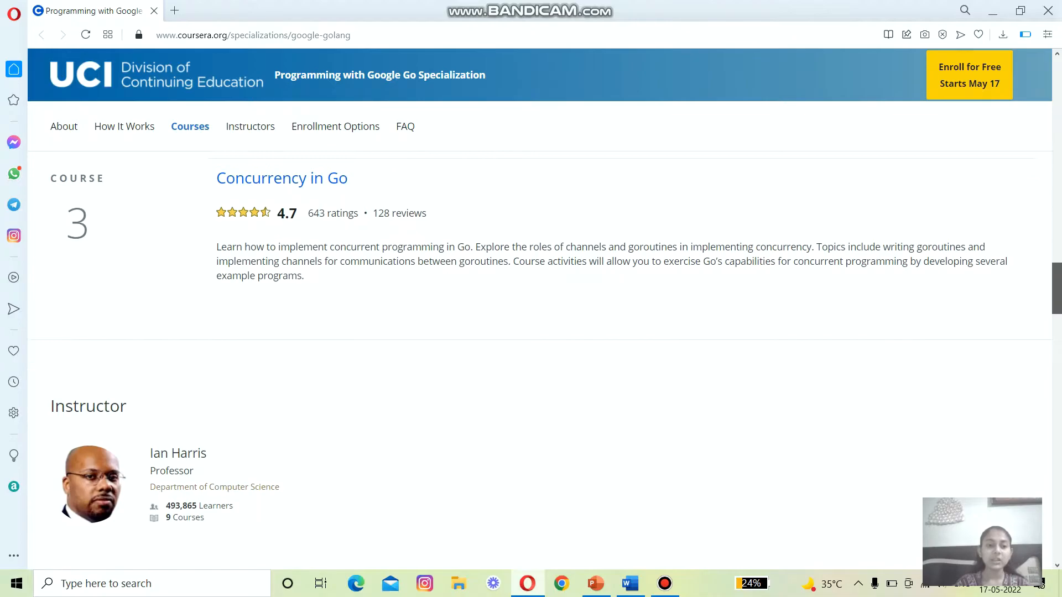
scroll(down, 3)
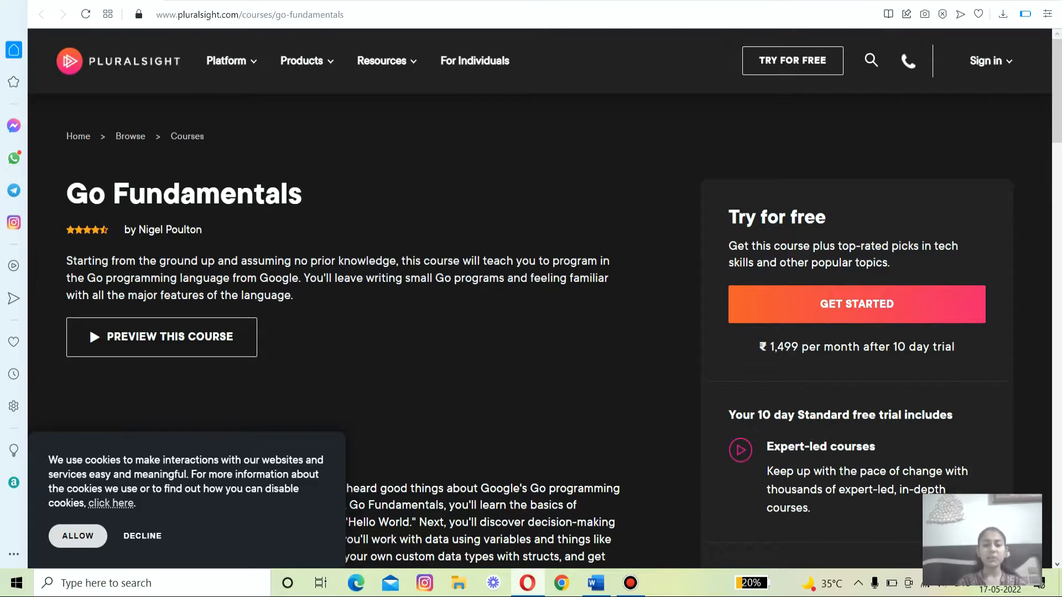
Scroll Pluralsight's Go Fundamentals page by Nigel Poulton before moving to Codecademy
scroll(down, 3)
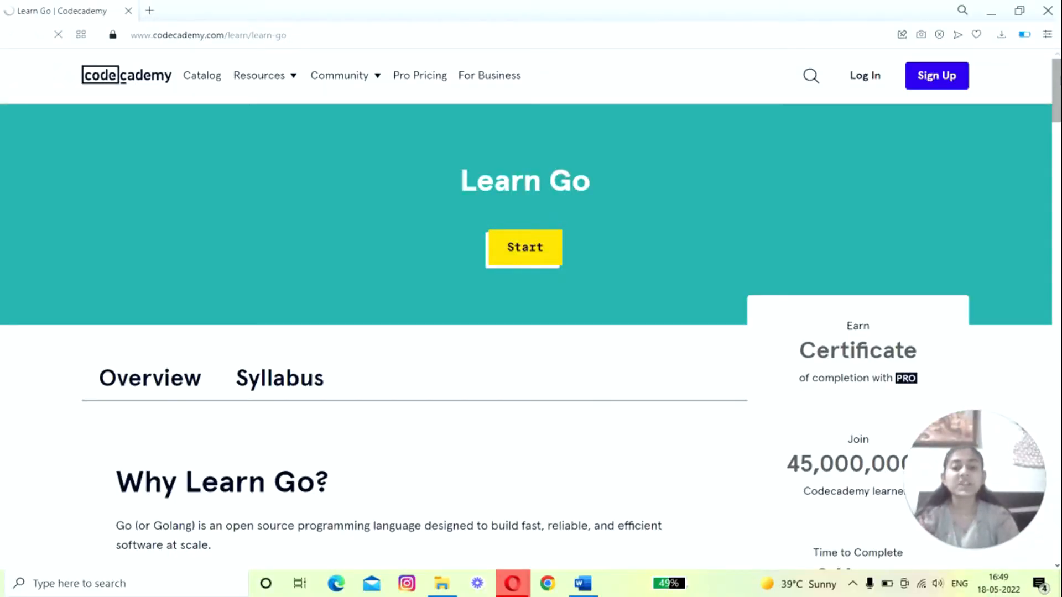
Show the Learn Go Overview with 'Why Learn Go?', 9-hour completion time and no prerequisites
click(149, 377)
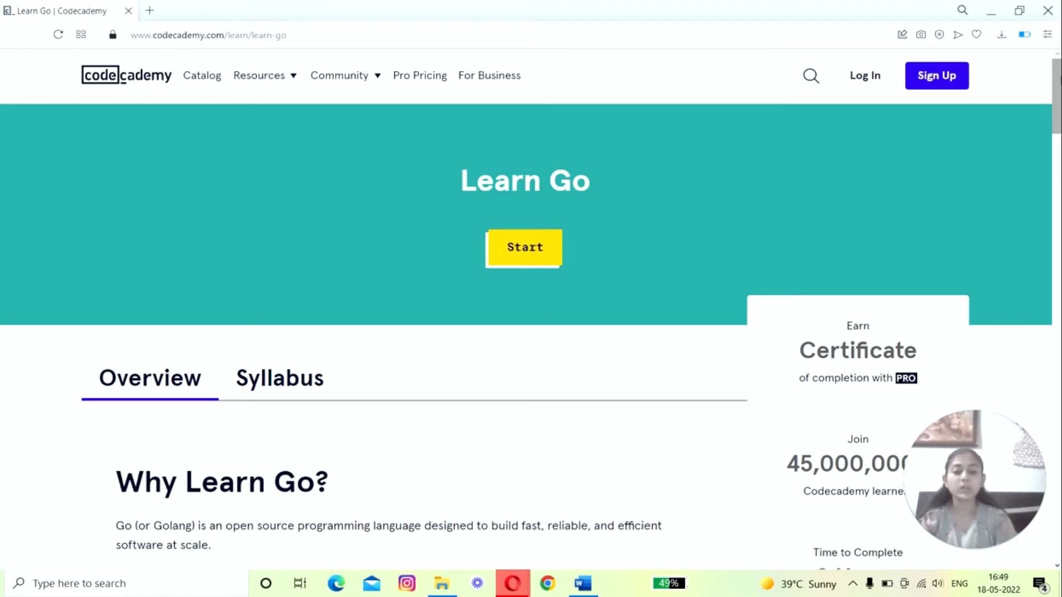
scroll(down, 3)
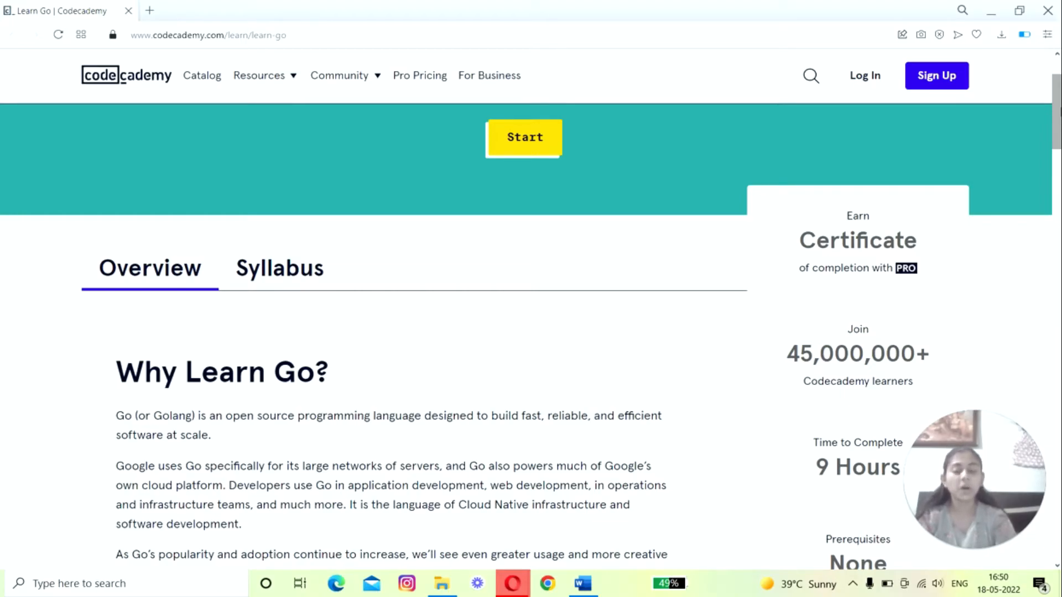
Scroll to the Take-Away Skills list and the four 'What Will You Build?' projects
scroll(down, 3)
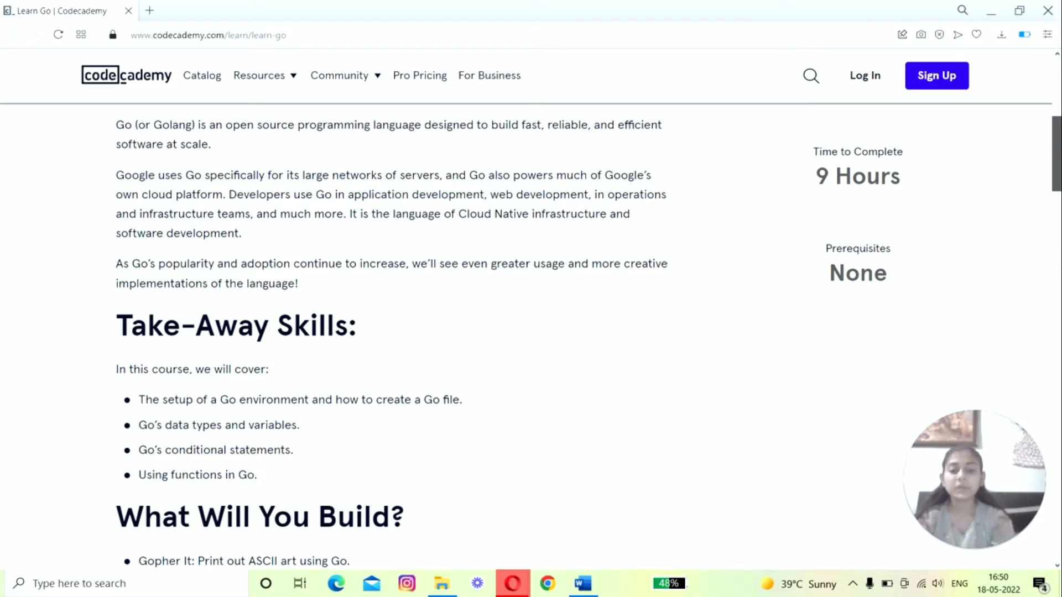
scroll(down, 3)
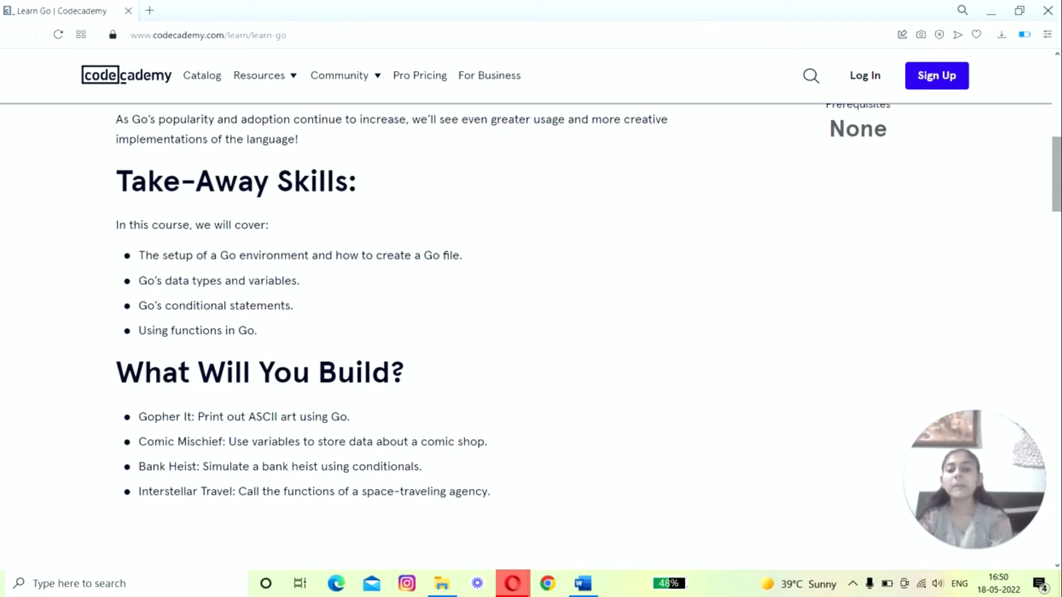